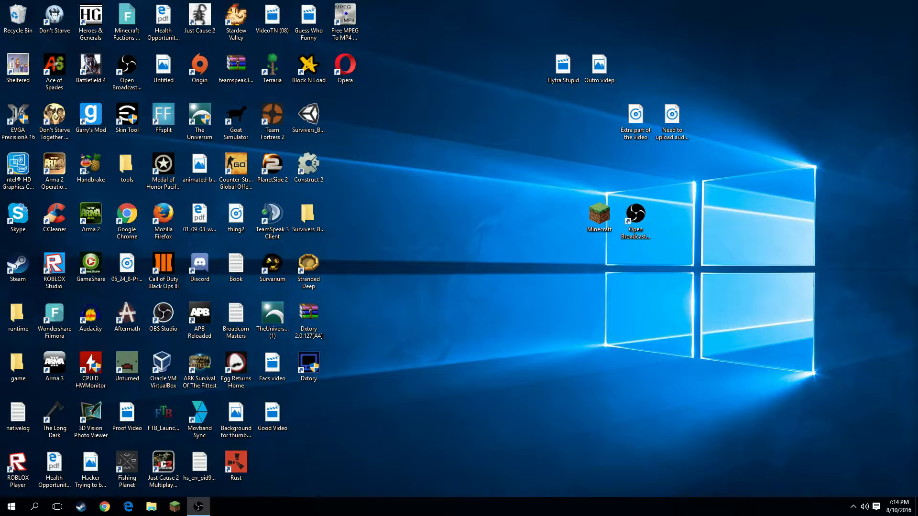
Open Chrome and search Google for 'hitfilm 4 express'.
click(104, 506)
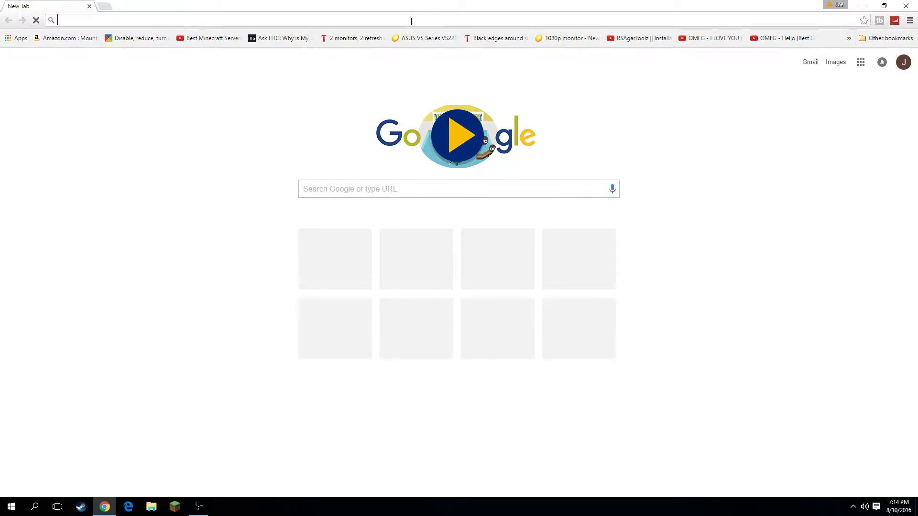
click(36, 20)
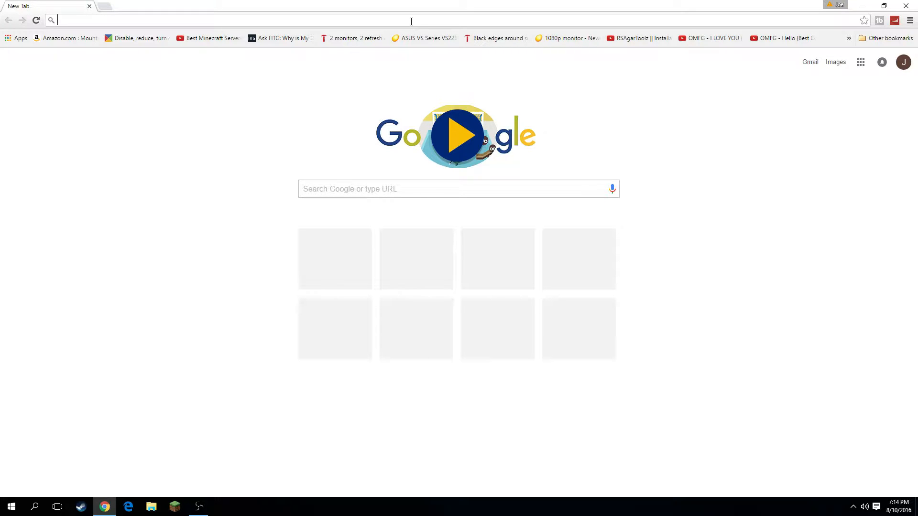
text(hitfilm 4 express)
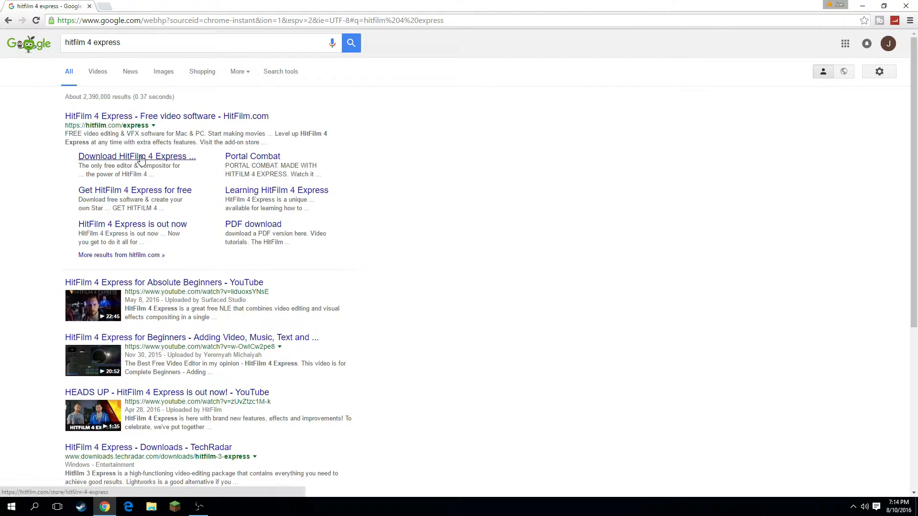
Go to the HitFilm 4 Express download page, choose Get for Free, and switch to Sign In.
click(136, 156)
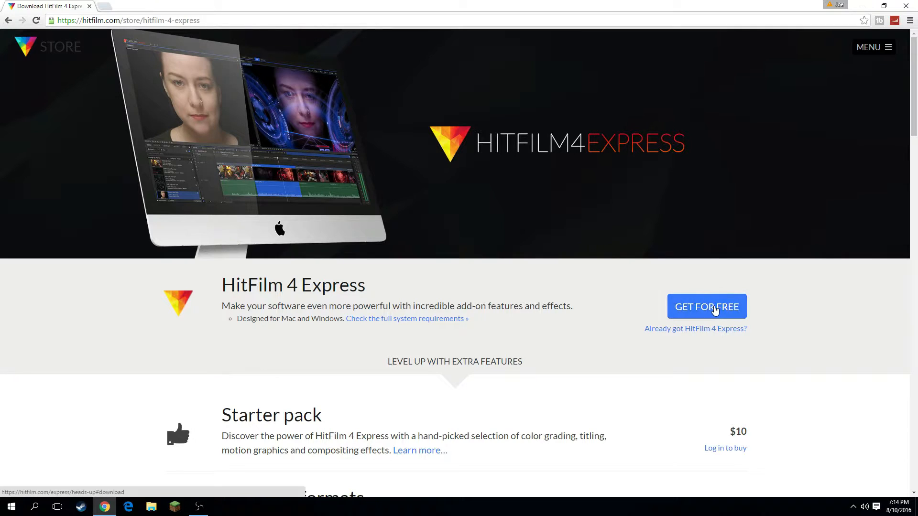
click(706, 306)
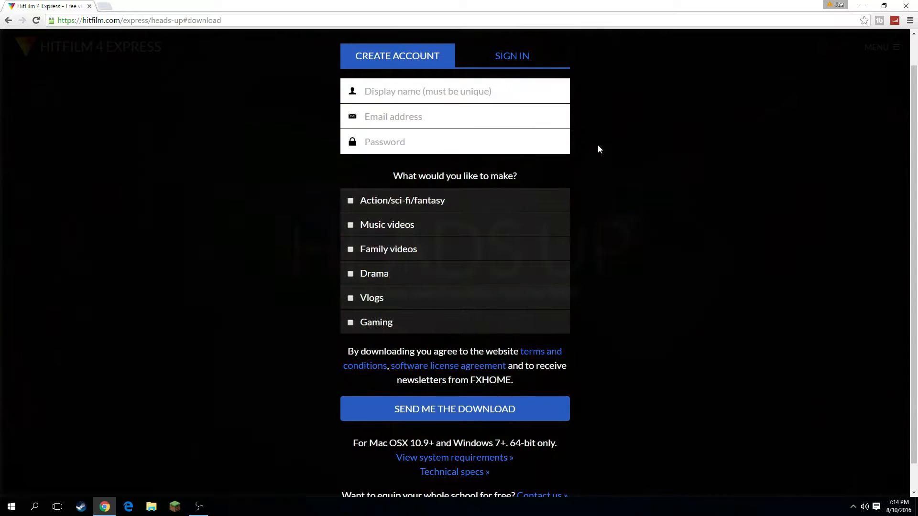
mouse_move(362, 132)
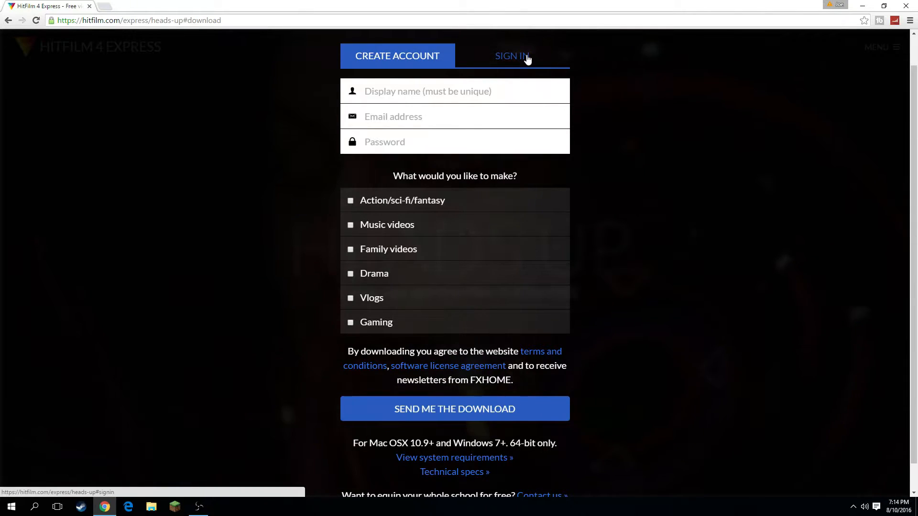
click(455, 409)
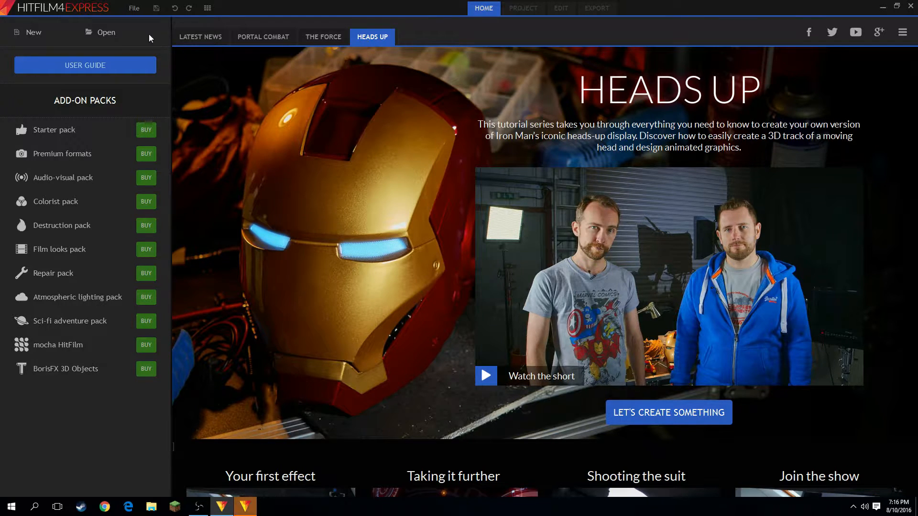
mouse_move(161, 154)
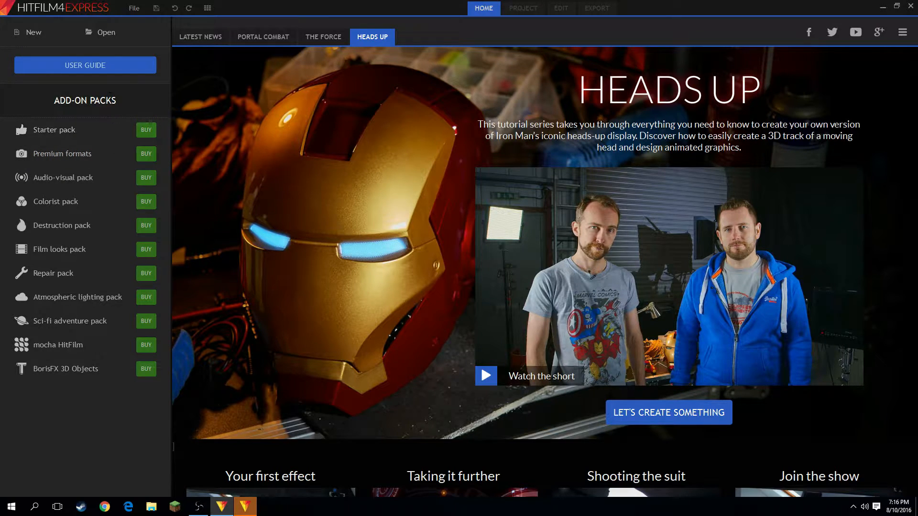
mouse_move(32, 36)
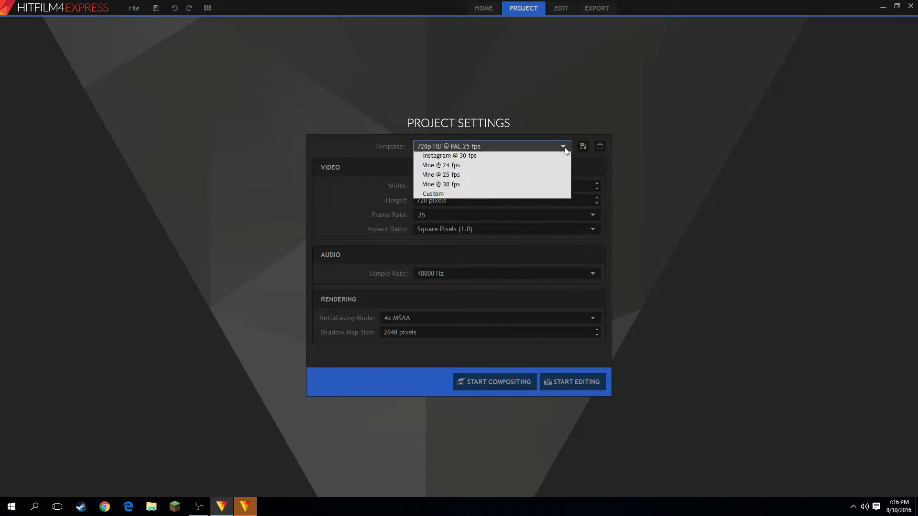
Configure a Custom template at 1920×1080, 60 fps, square pixels, and 32x MSAA antialiasing.
click(433, 193)
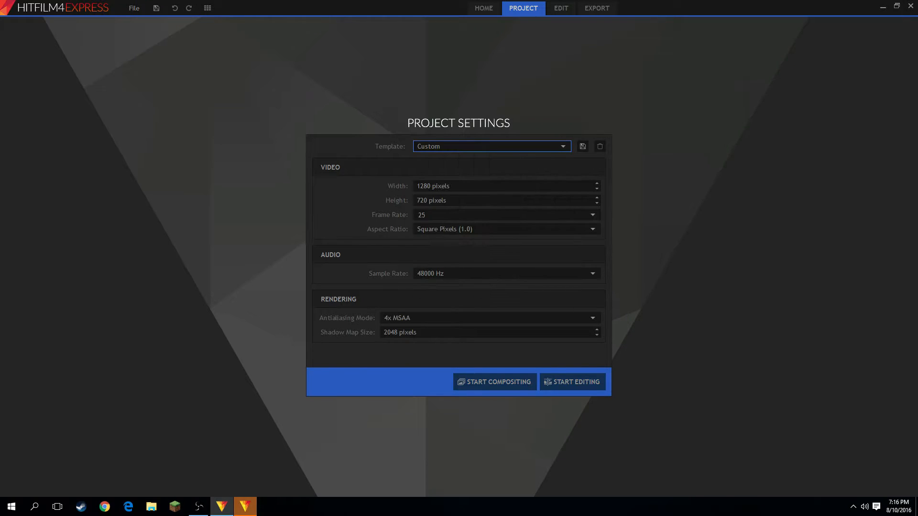
click(504, 215)
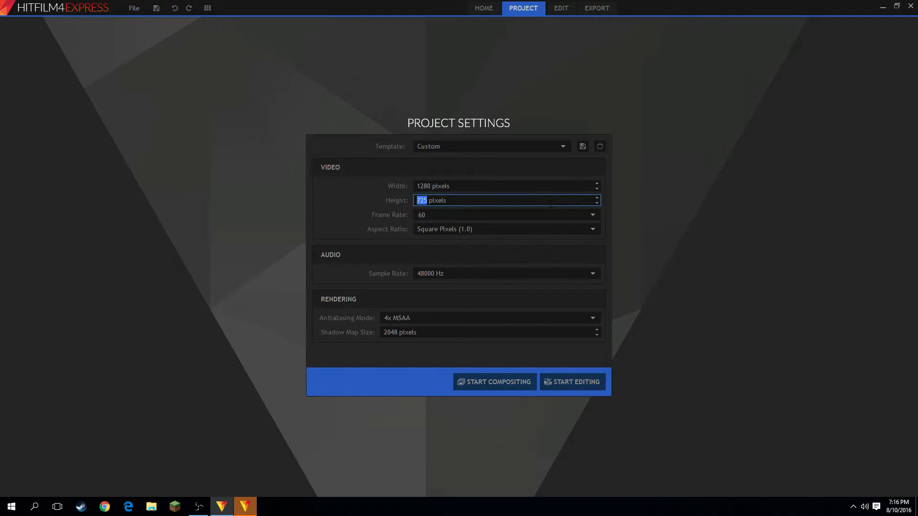
text(1080)
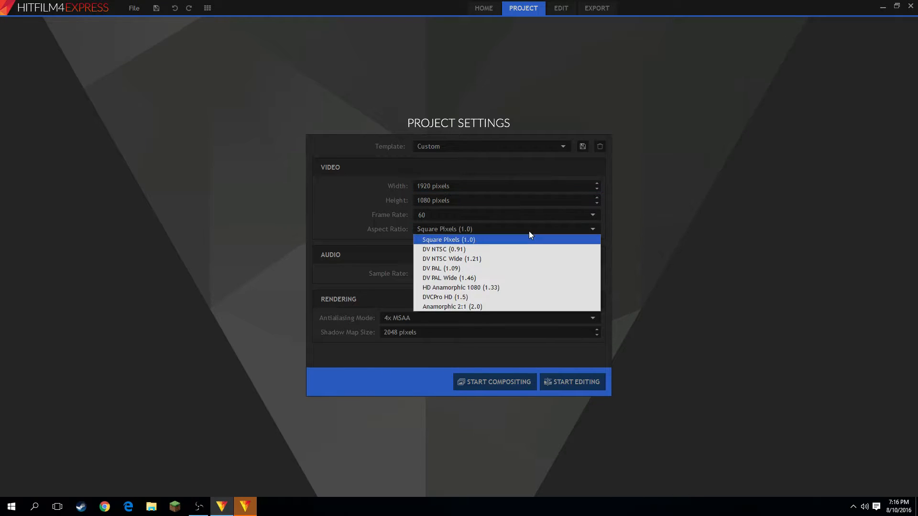
click(448, 240)
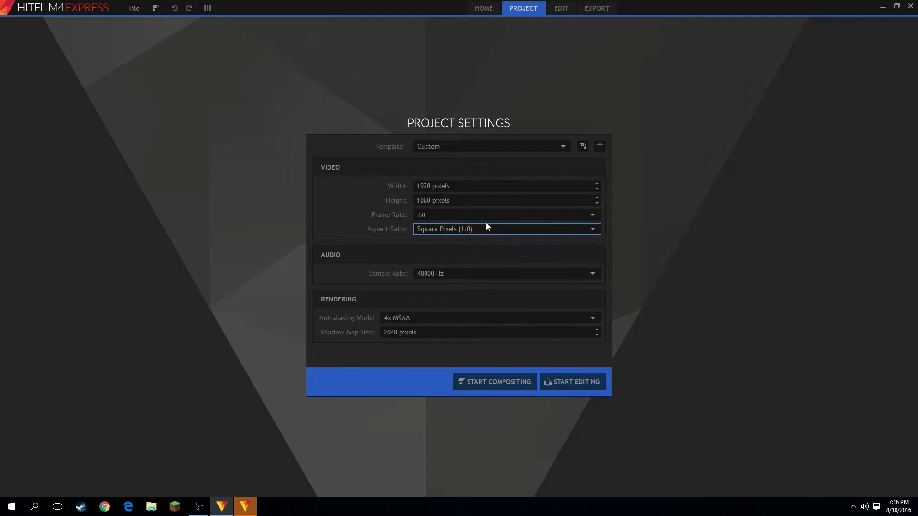
click(505, 273)
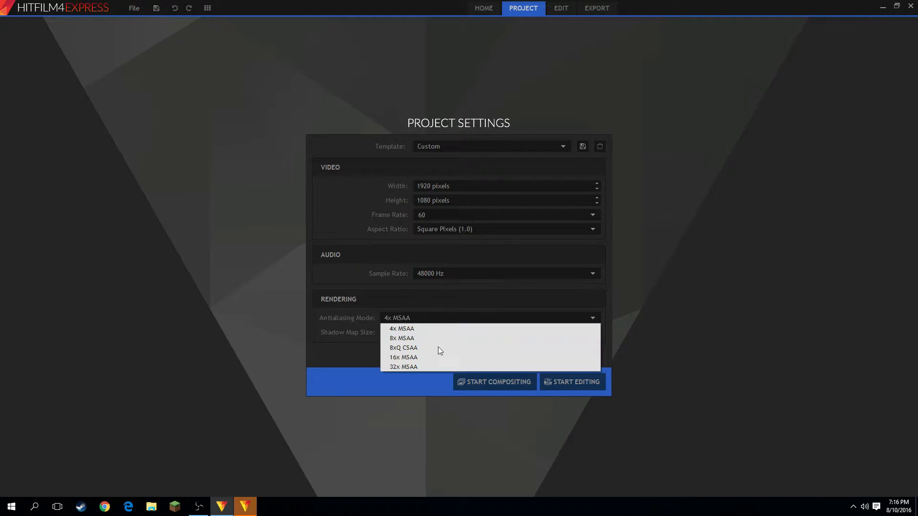
click(404, 367)
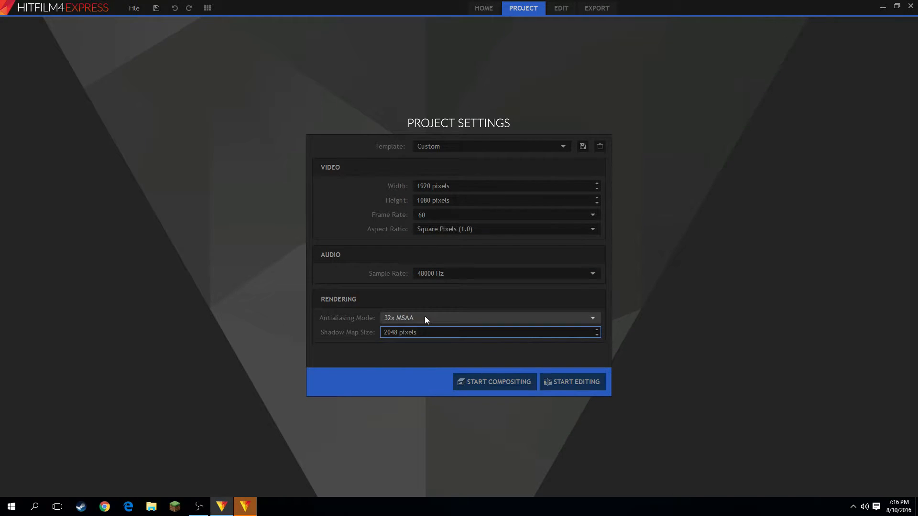
click(488, 318)
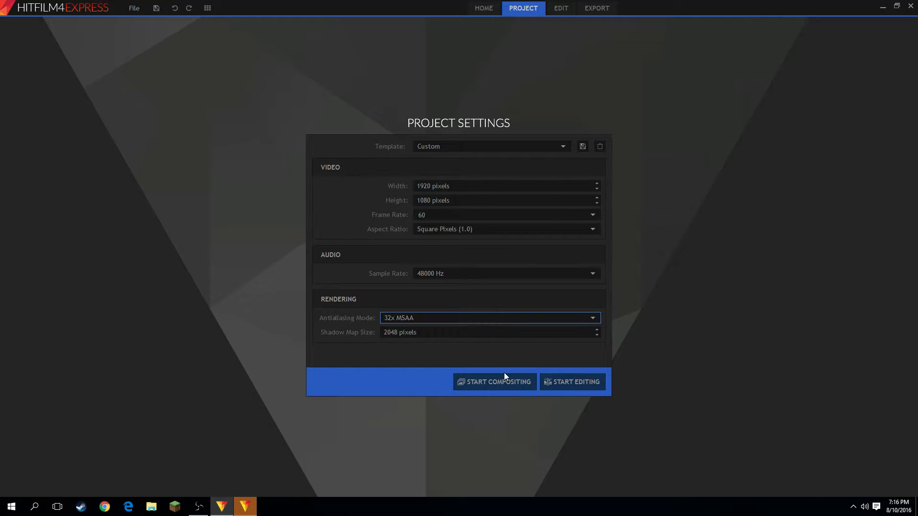
mouse_move(572, 382)
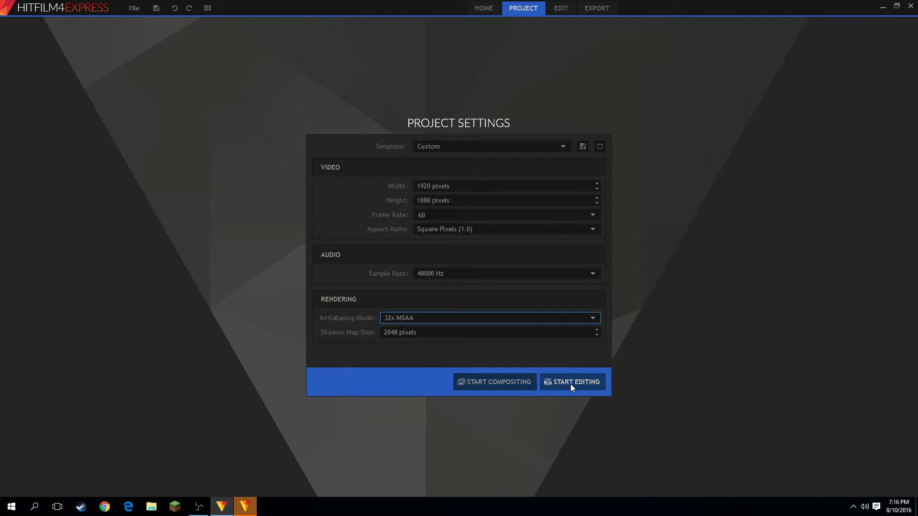
Start editing and insert VideoTN (08).mp4 from the Media panel into the timeline.
click(571, 381)
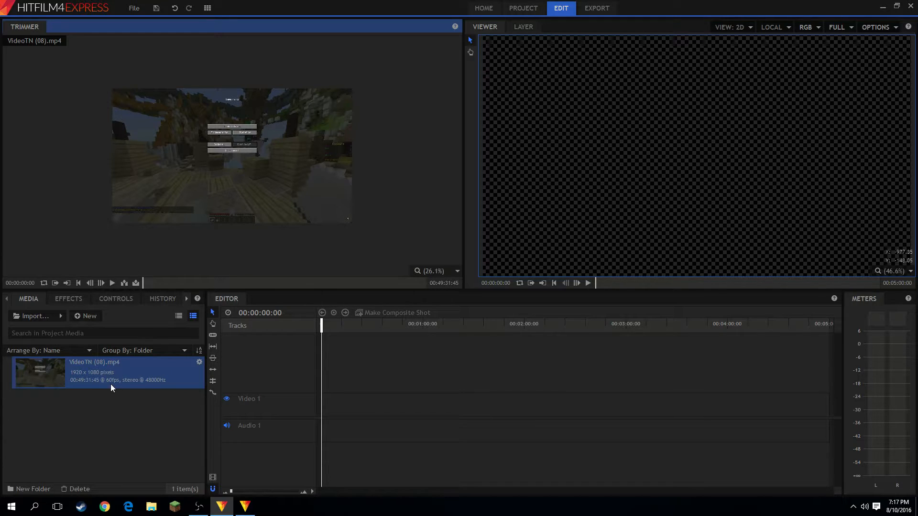
right_click(109, 373)
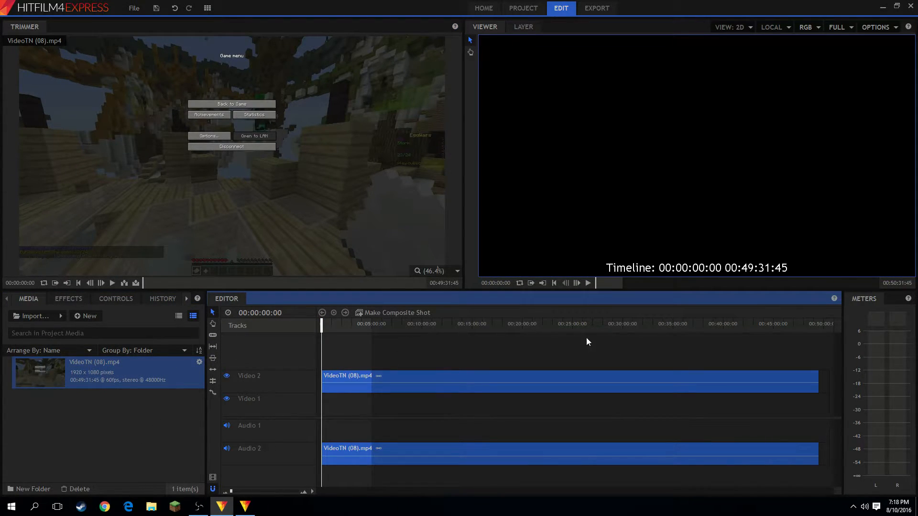
mouse_move(214, 331)
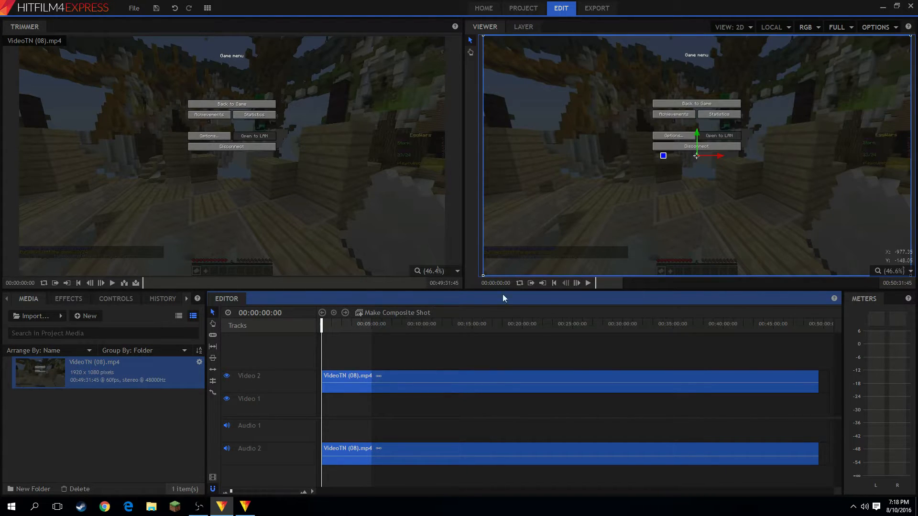
mouse_move(445, 297)
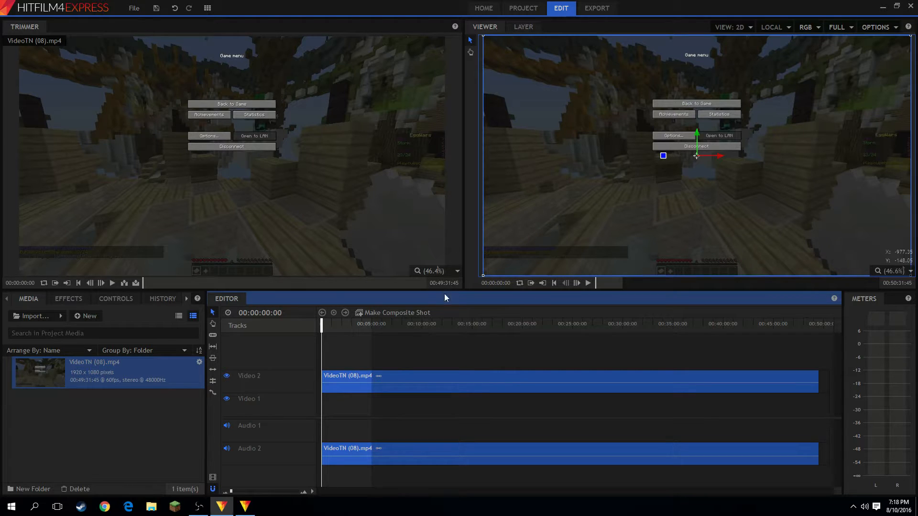
mouse_move(589, 285)
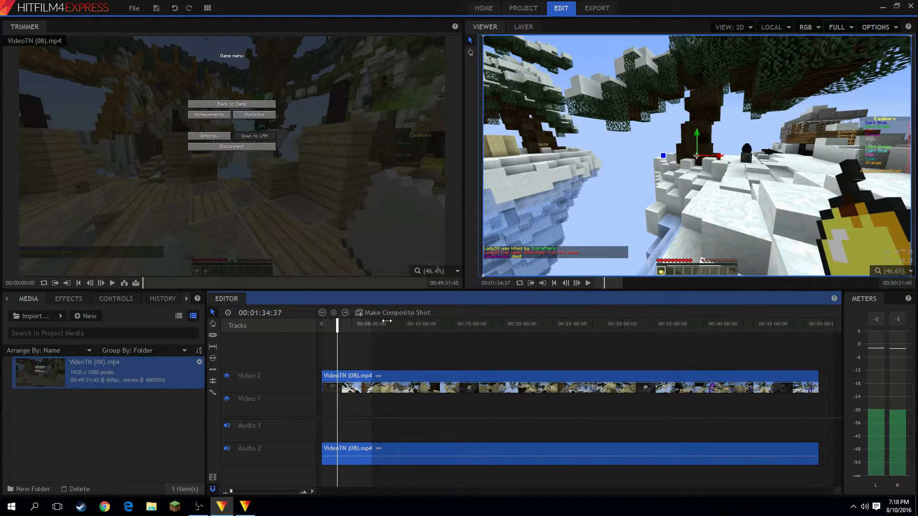
Scrub the clip, slice it near the start, and delete the later piece.
drag(337, 323, 341, 323)
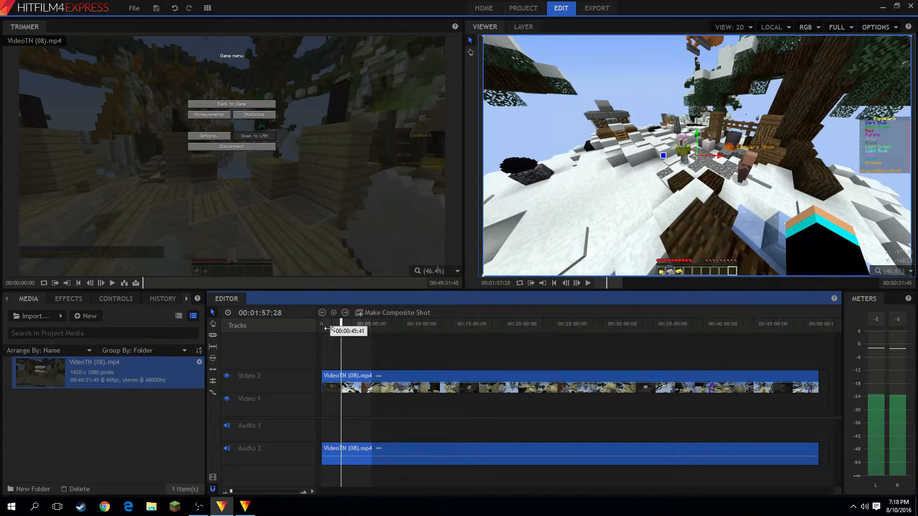
drag(341, 322, 324, 321)
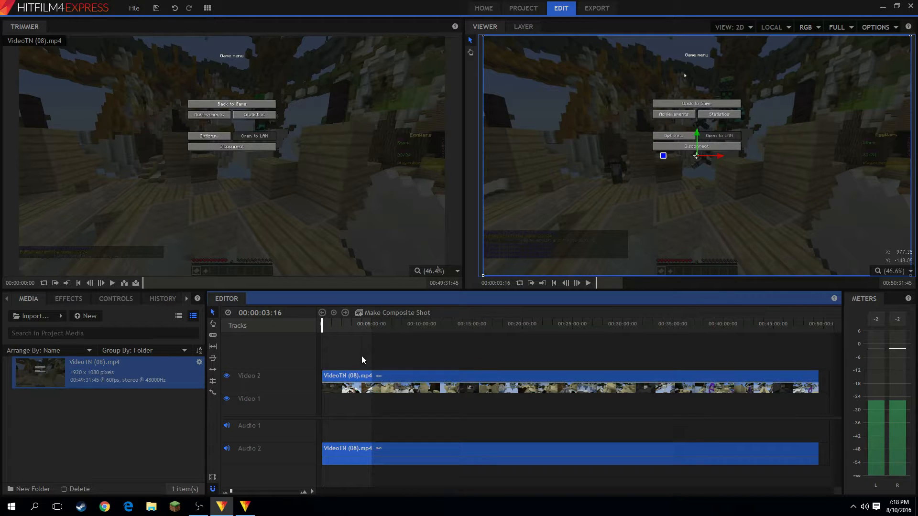
right_click(362, 360)
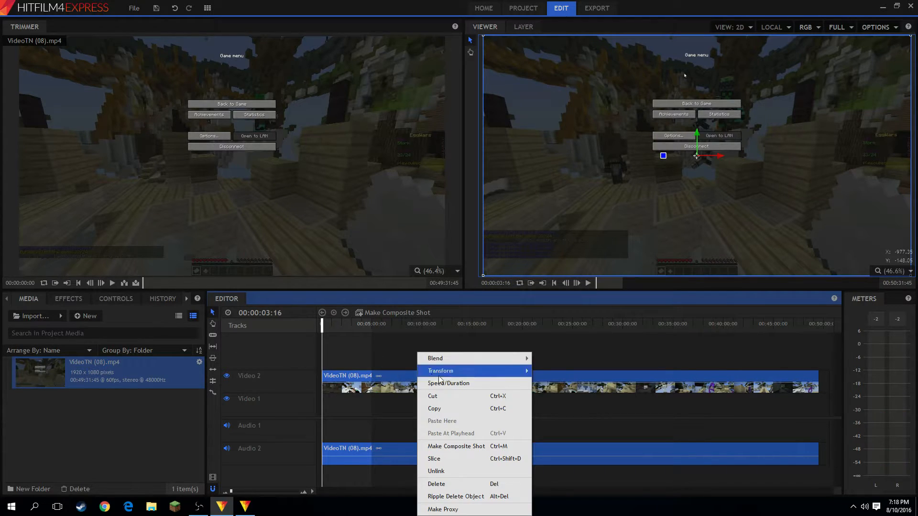
mouse_move(432, 397)
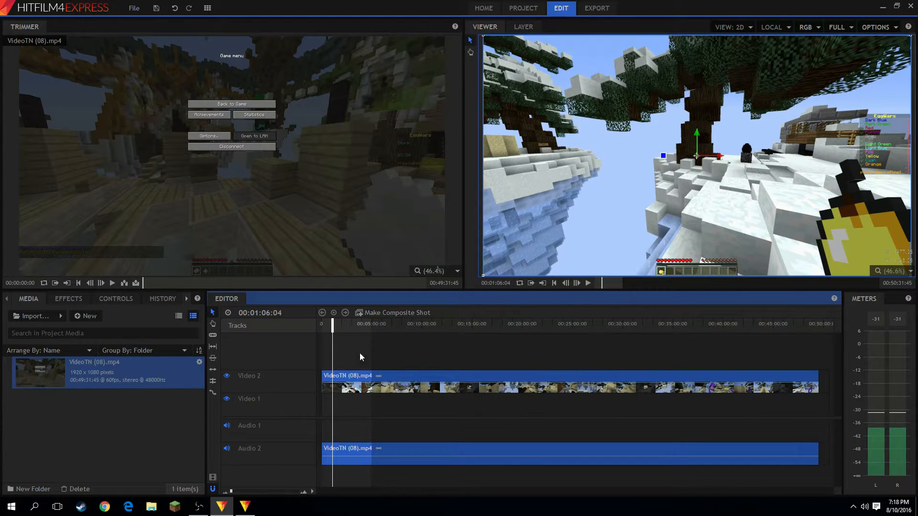
mouse_move(212, 345)
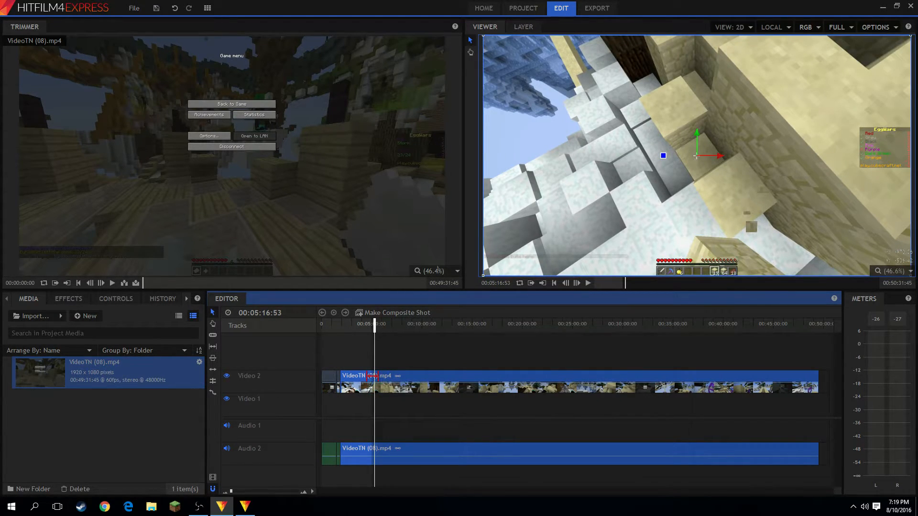
right_click(377, 381)
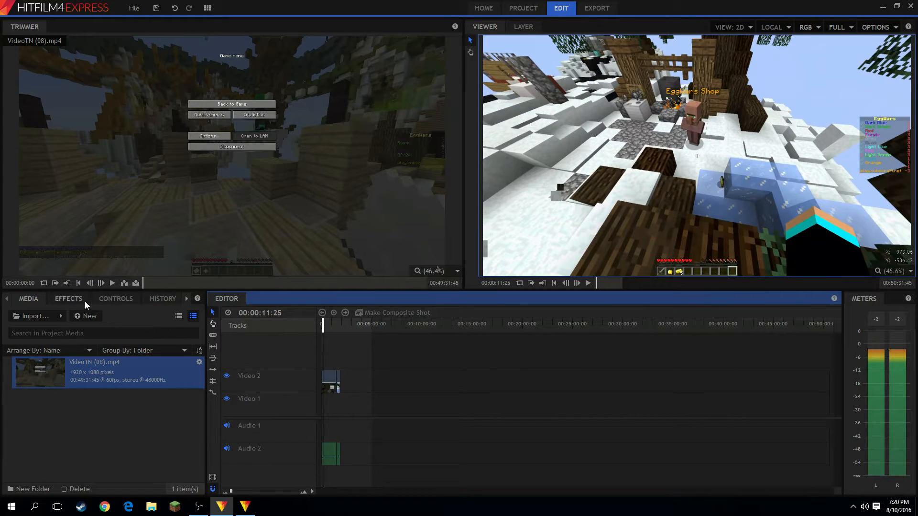
mouse_move(311, 458)
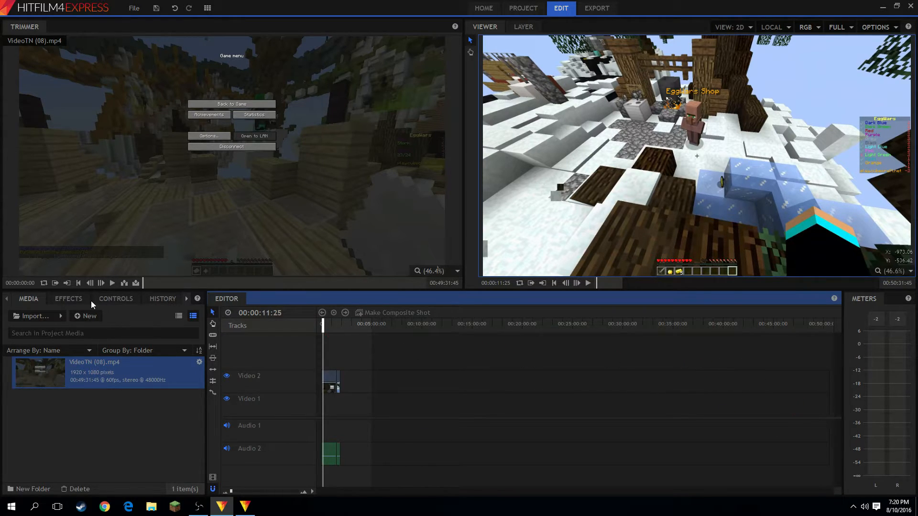
Show the Effects library and expand the Blurs, Lights & Flares and Warp categories.
click(68, 298)
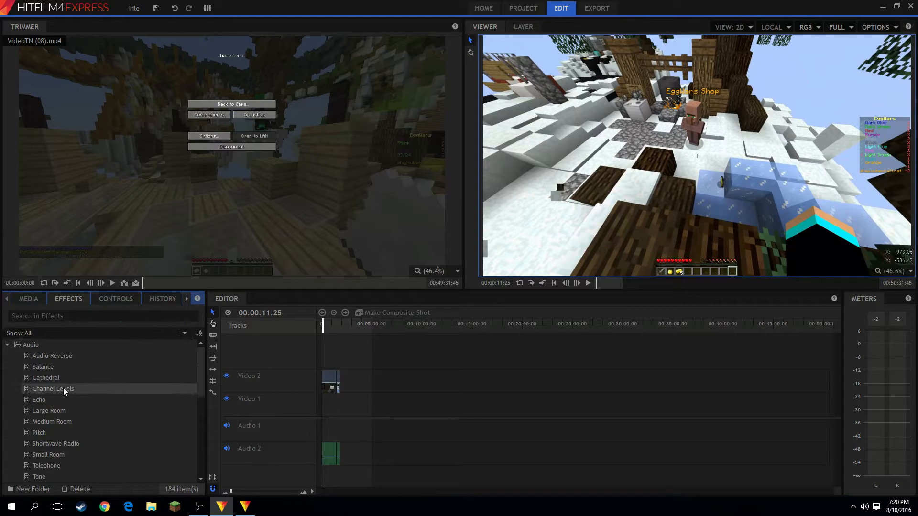
scroll(down, 3)
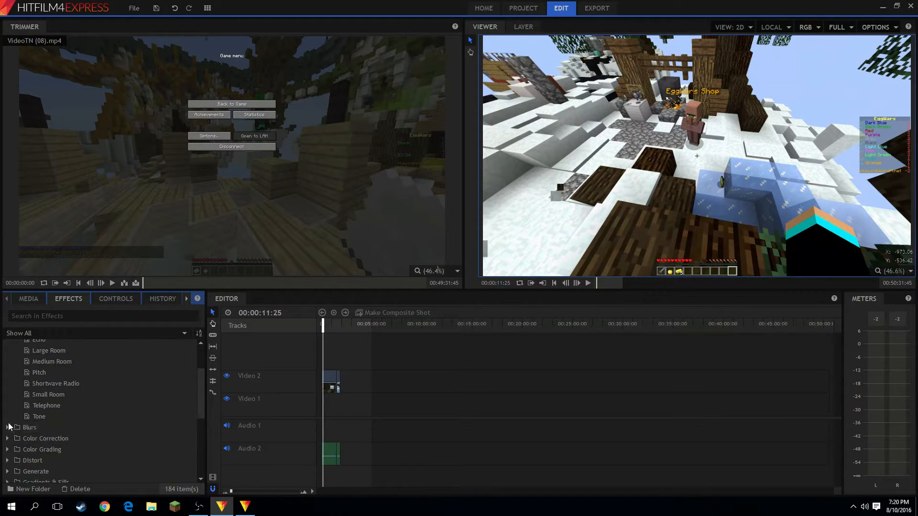
click(6, 367)
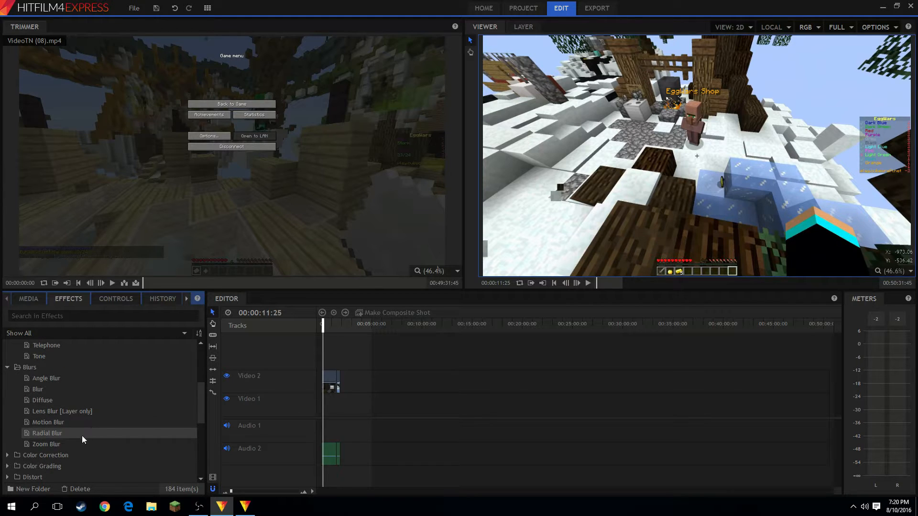
scroll(down, 3)
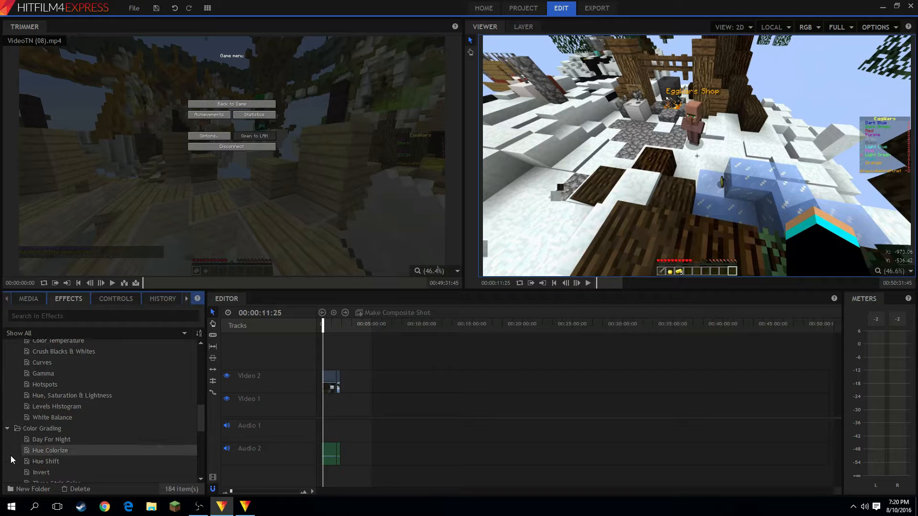
scroll(down, 3)
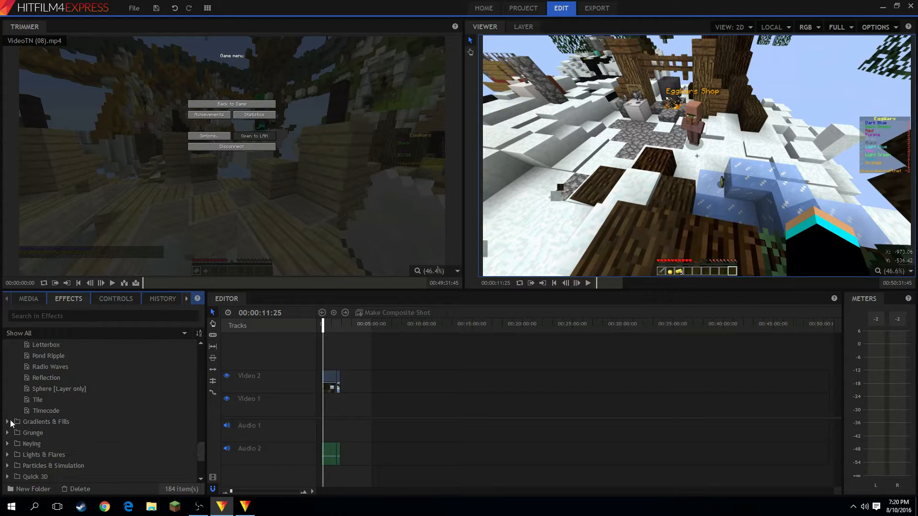
scroll(down, 3)
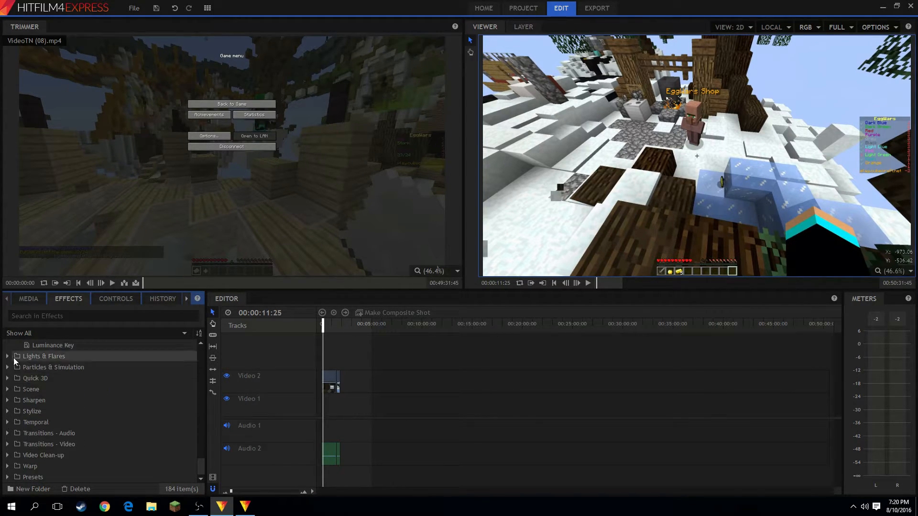
click(6, 345)
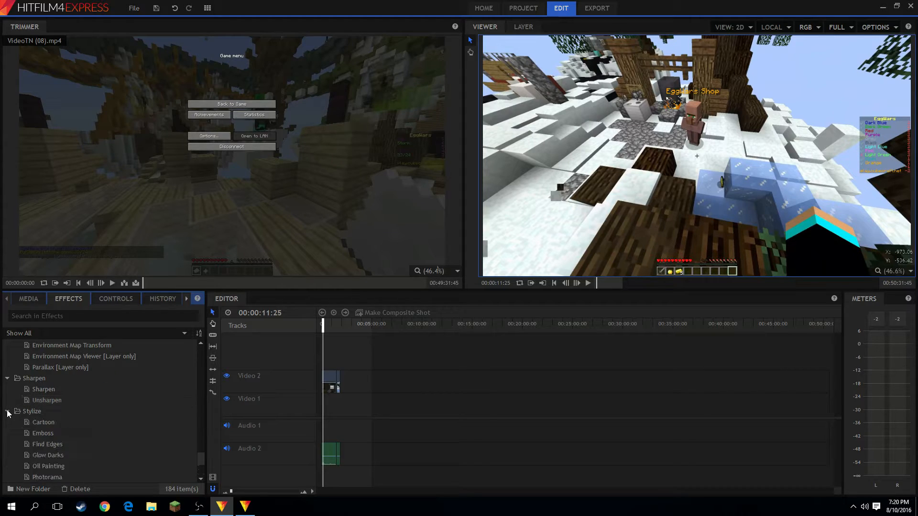
scroll(down, 3)
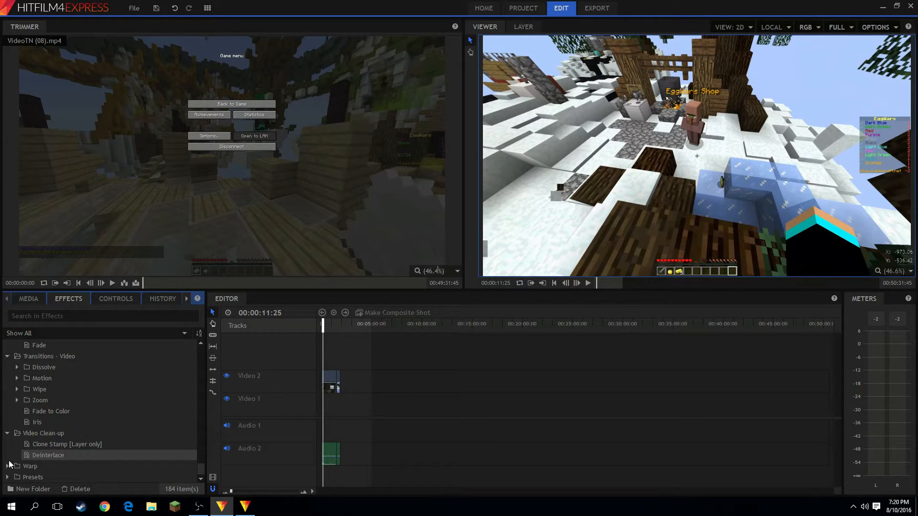
click(7, 389)
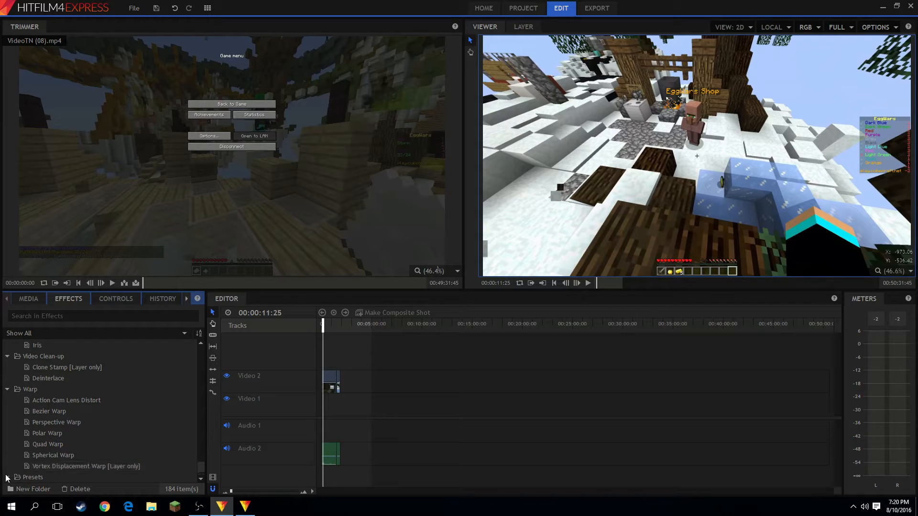
scroll(down, 3)
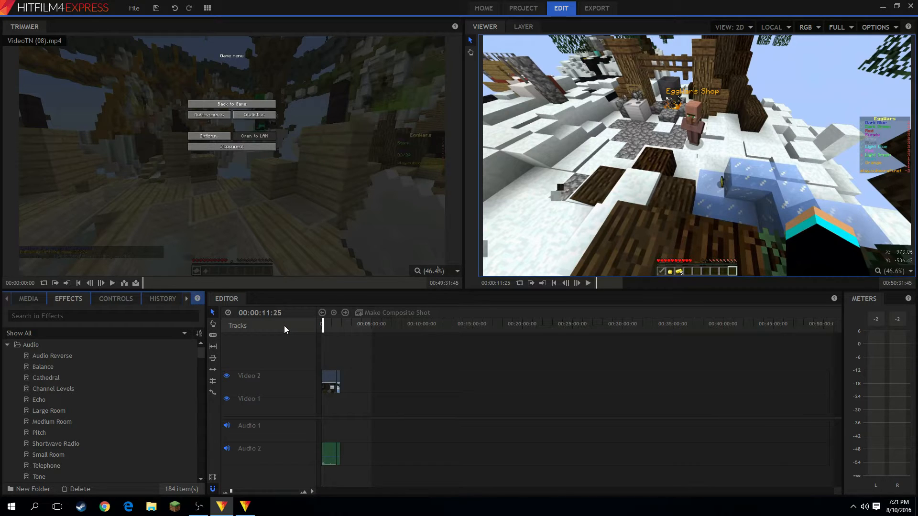
mouse_move(30, 344)
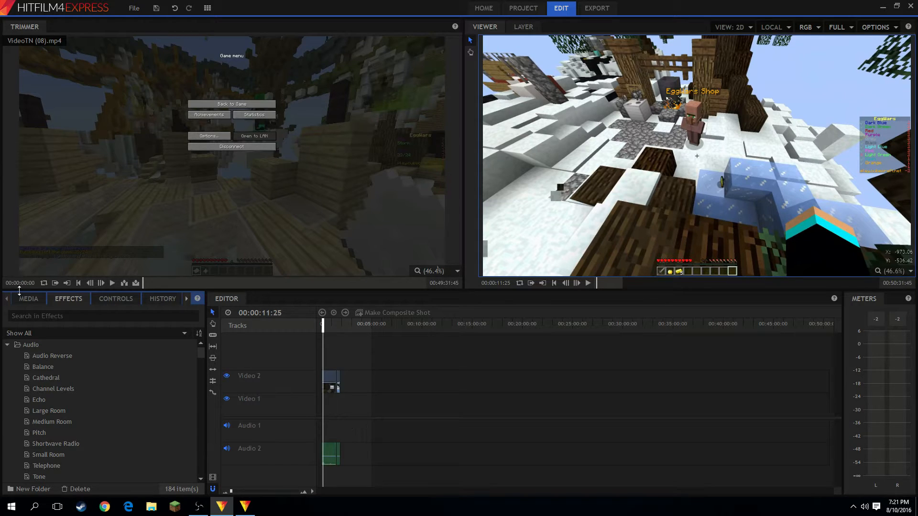
mouse_move(708, 92)
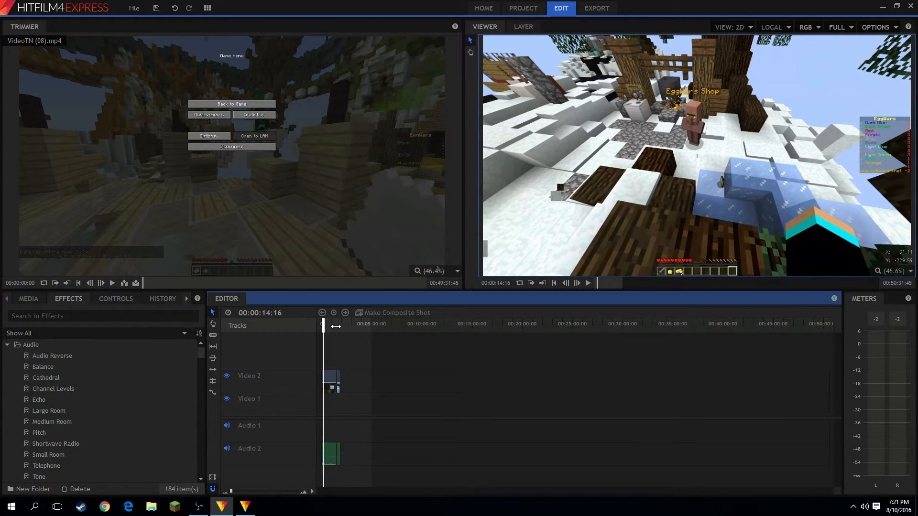
Change the viewer's preview quality from Full to Quarter.
click(837, 27)
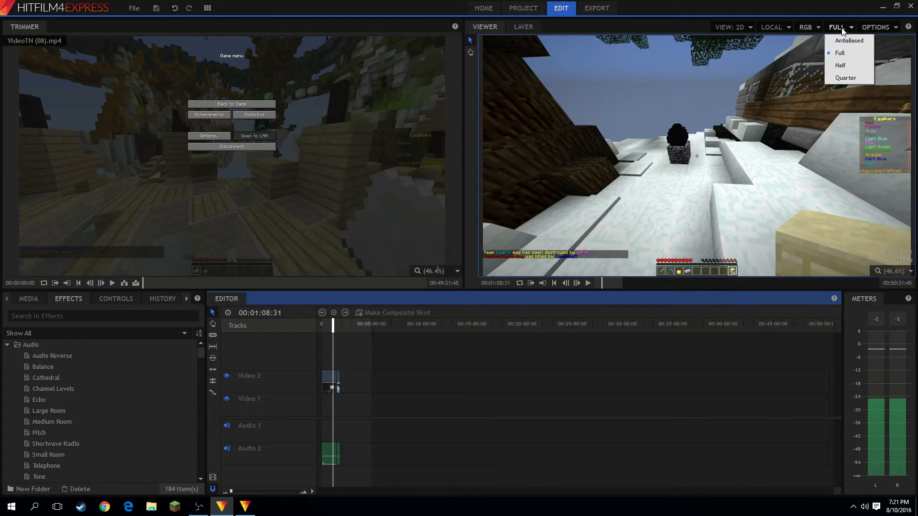
click(845, 77)
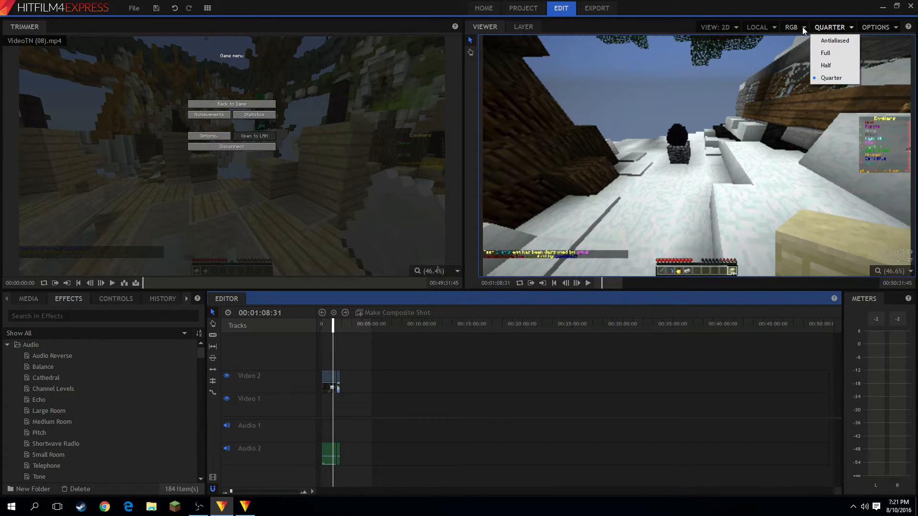
click(791, 27)
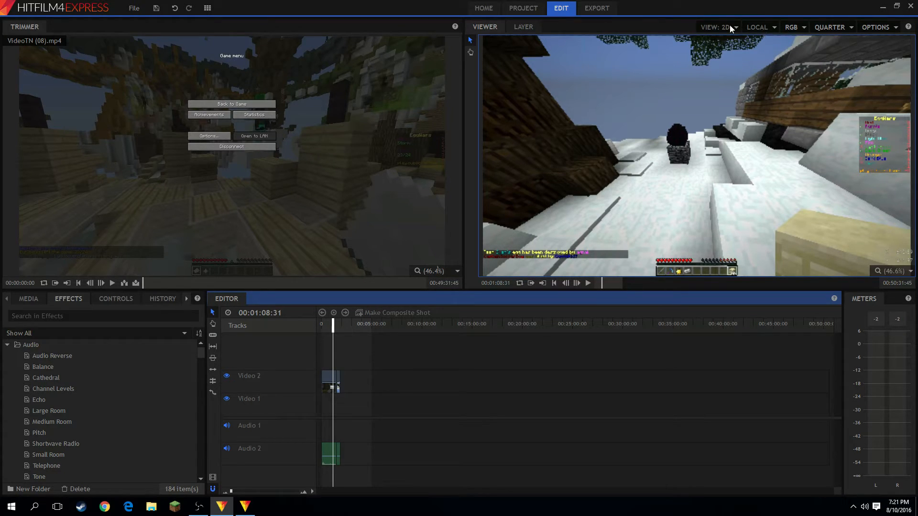
click(876, 27)
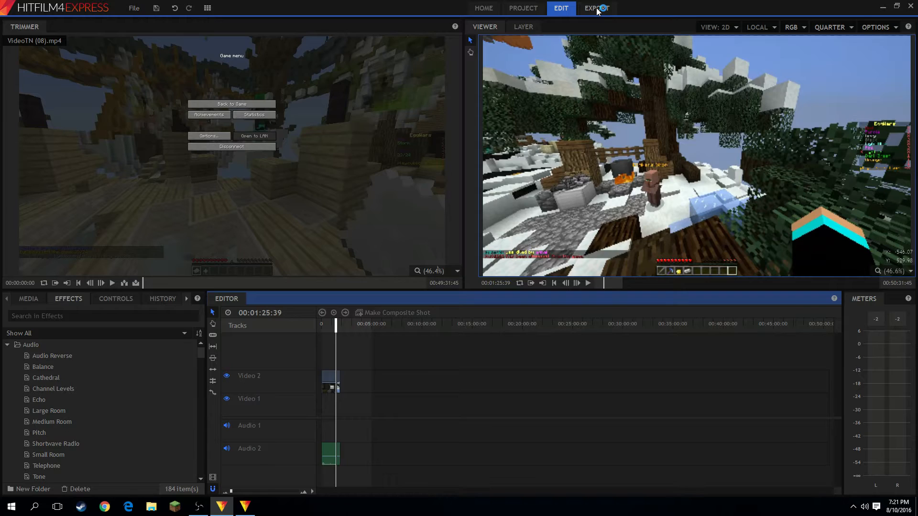
Activate HitFilm by logging in with the account, then close the restart notice.
click(596, 9)
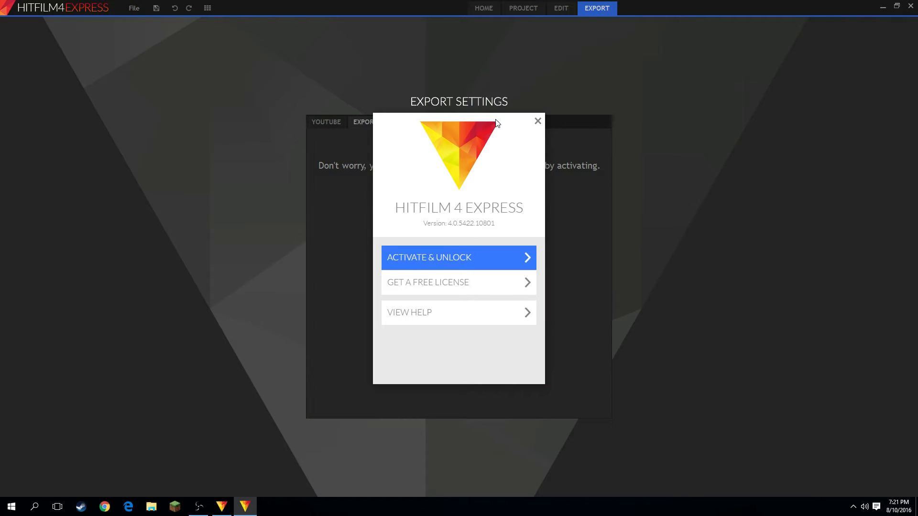
click(537, 121)
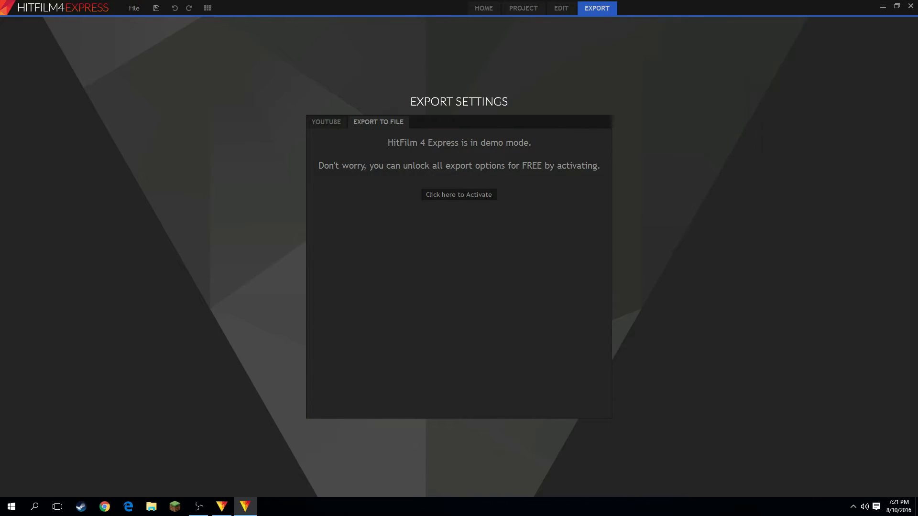
click(459, 195)
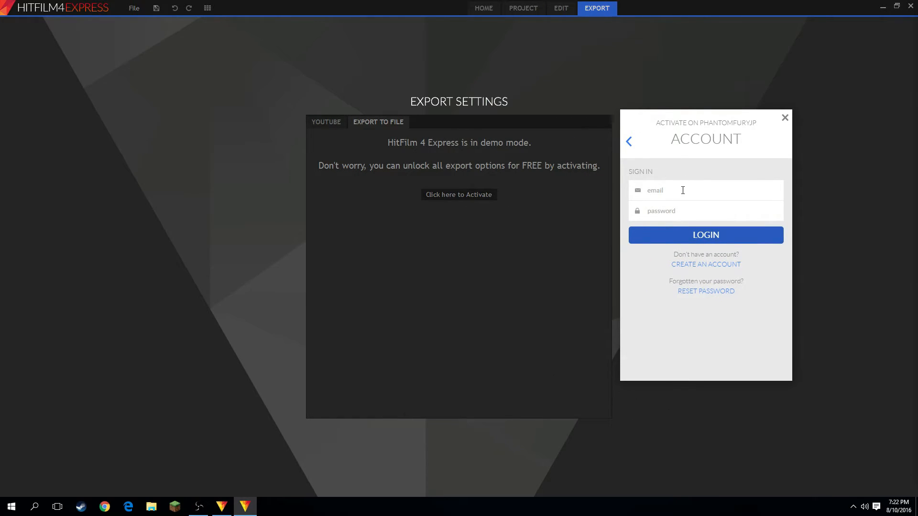
click(706, 190)
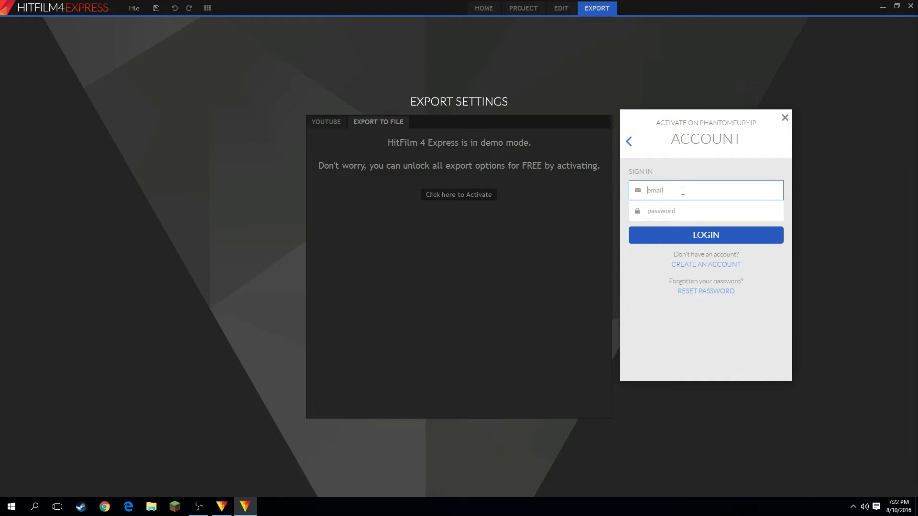
click(705, 235)
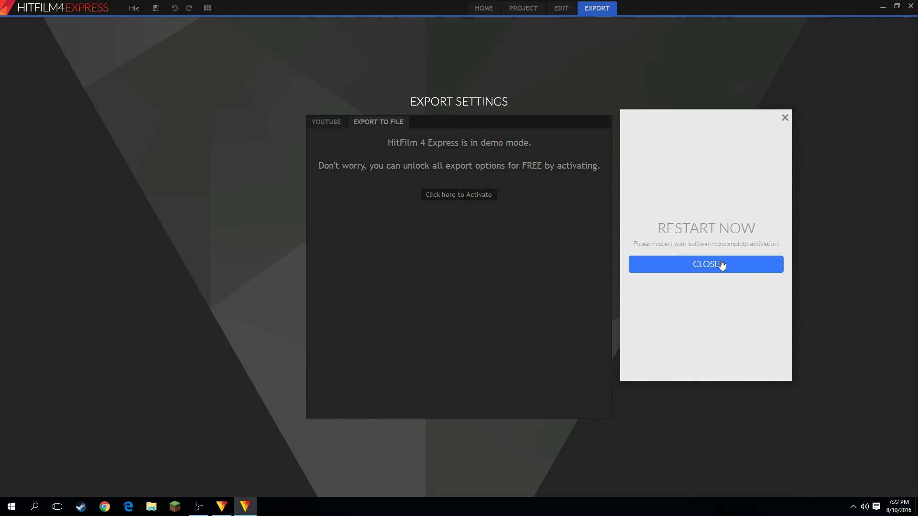
mouse_move(722, 227)
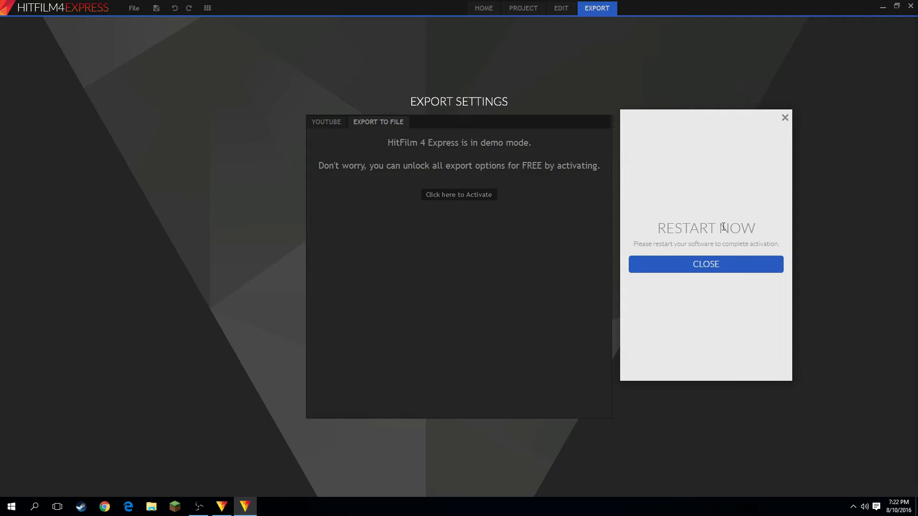
click(705, 264)
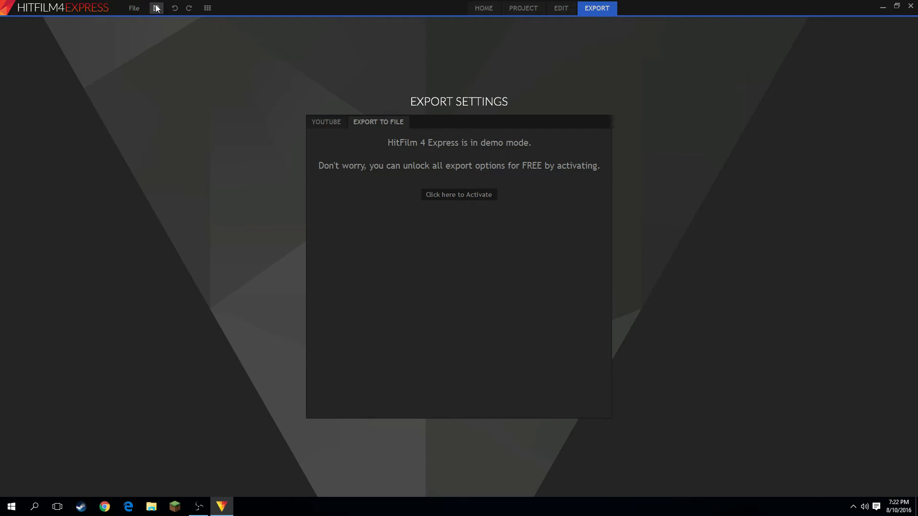
Go to the export settings and select the MP4 export option.
click(522, 9)
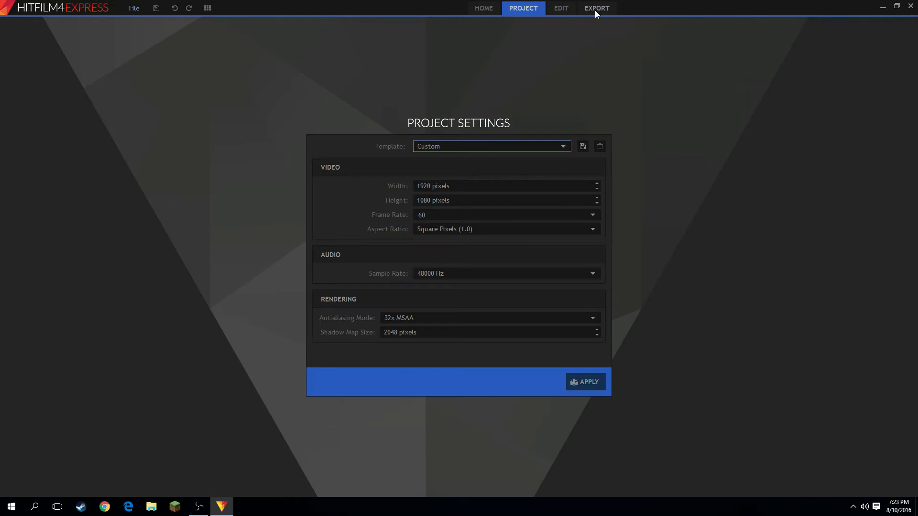
click(596, 8)
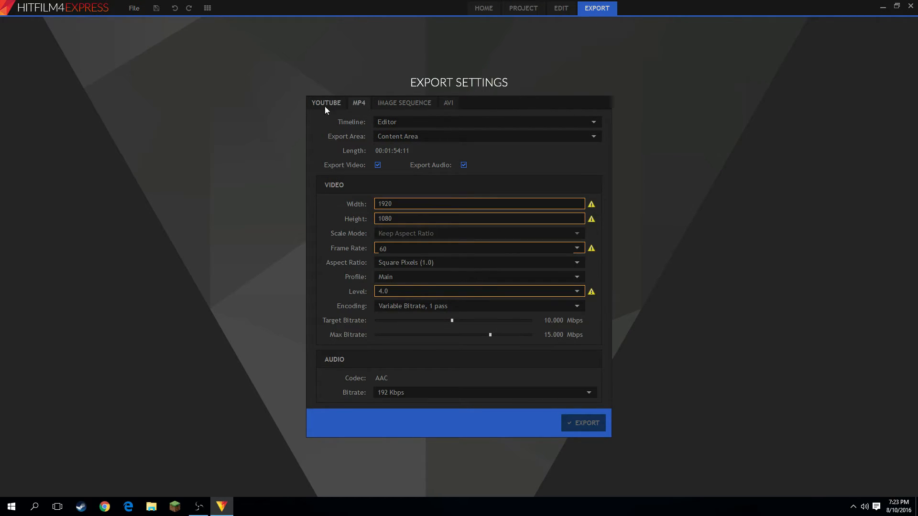
click(326, 102)
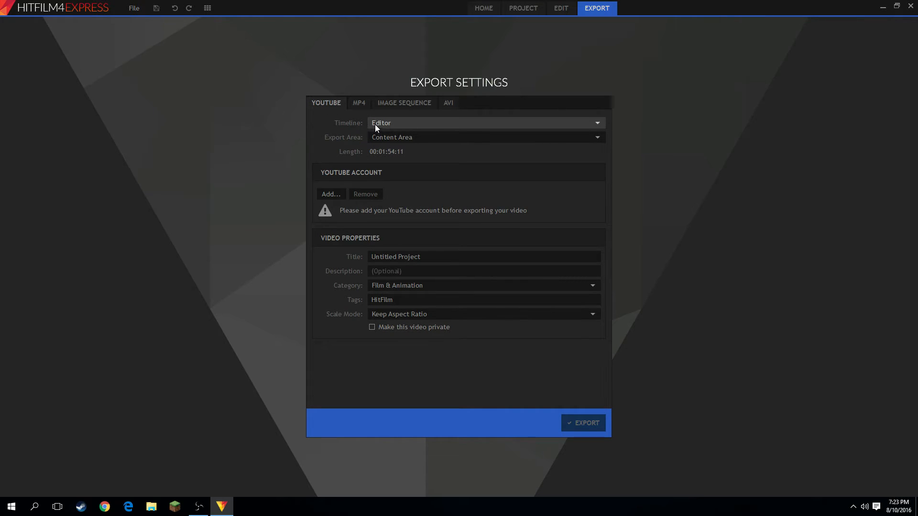
click(358, 102)
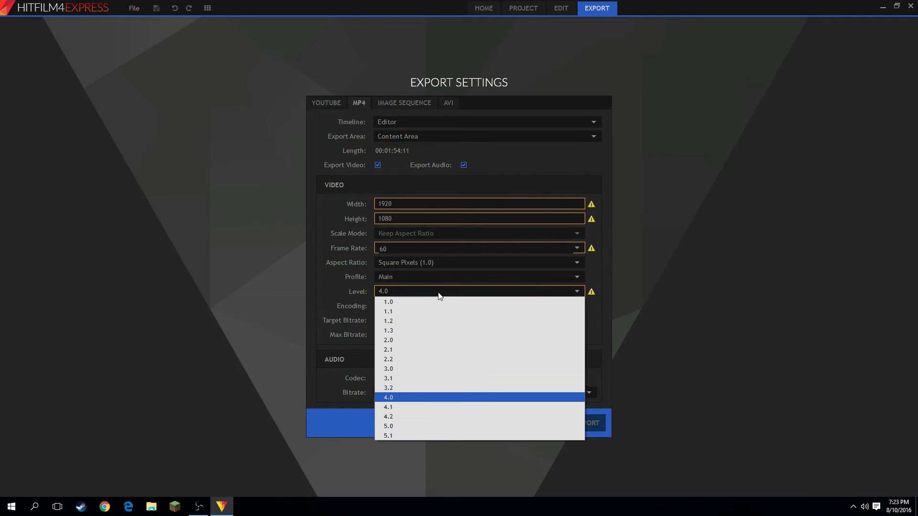
Set level 5.1, constant 240 Mbps bitrate, and 320 Kbps audio bitrate.
click(388, 436)
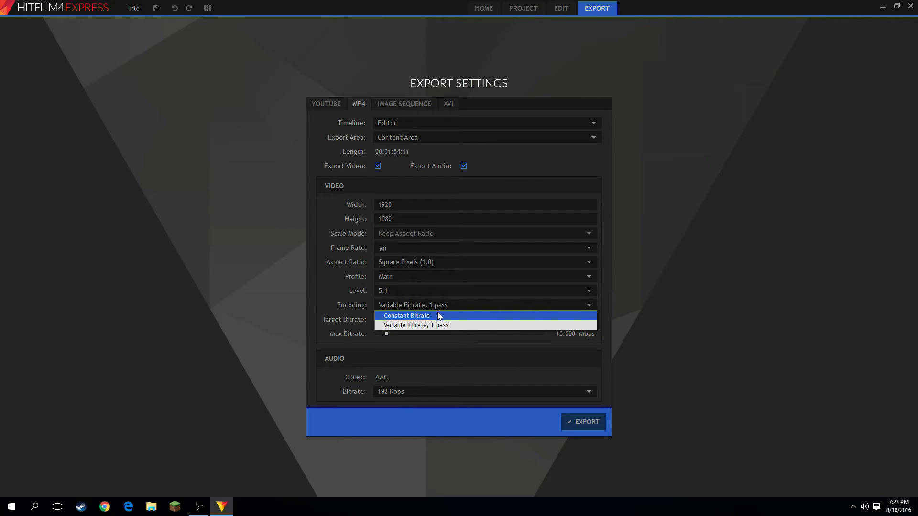
click(407, 316)
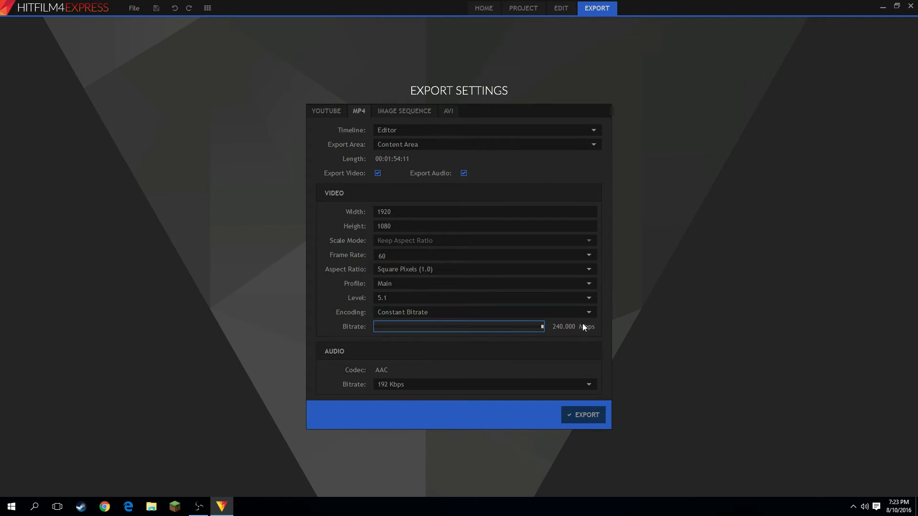
text(4.988)
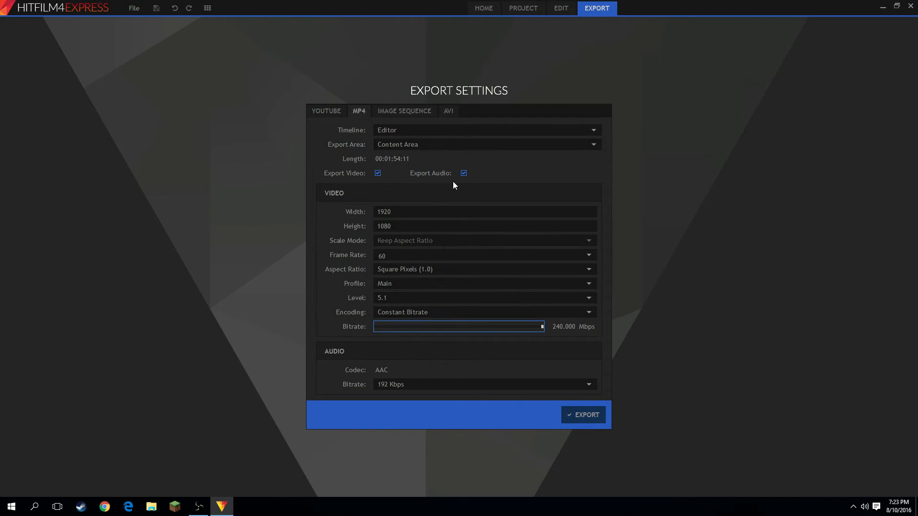
mouse_move(468, 187)
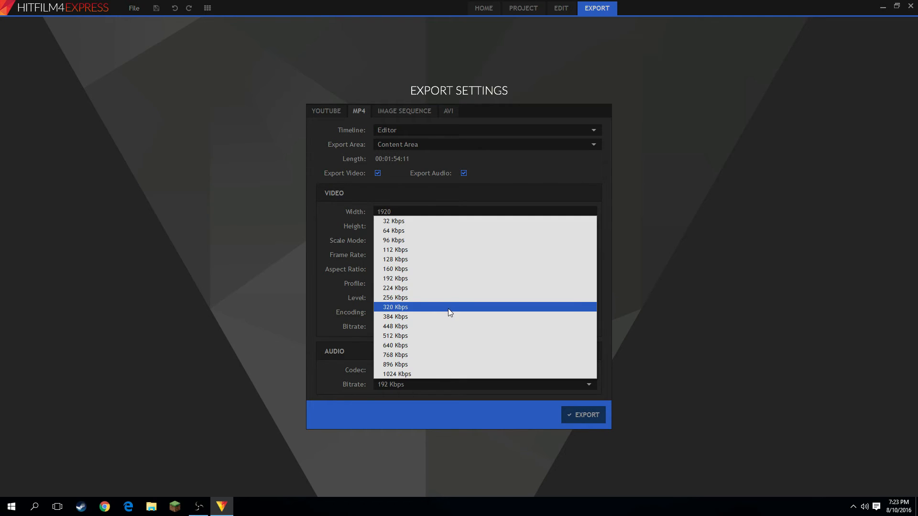
click(395, 307)
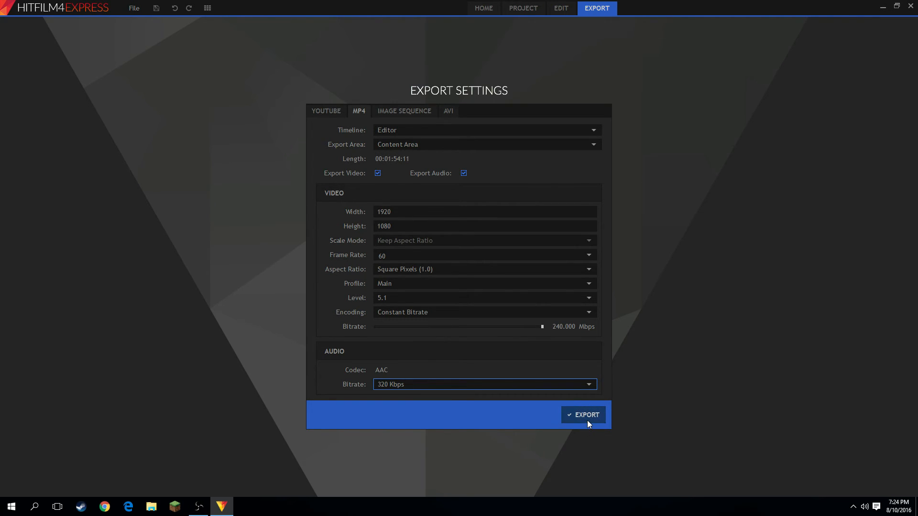
Run the export, play the finished video, and close the Export Complete notice.
click(583, 415)
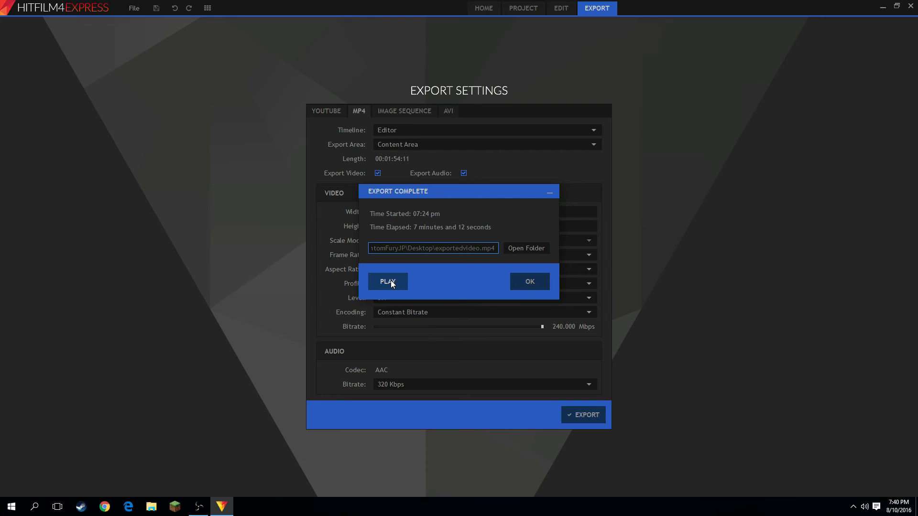
click(388, 281)
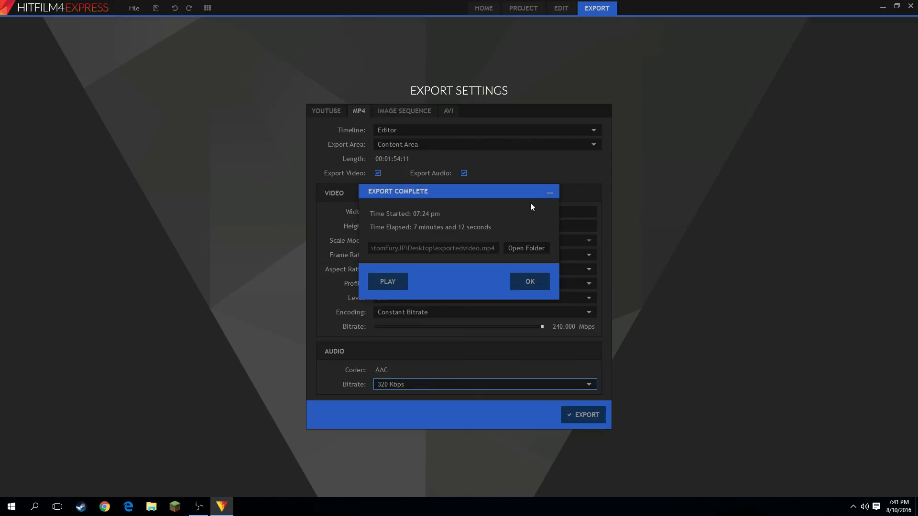
click(528, 282)
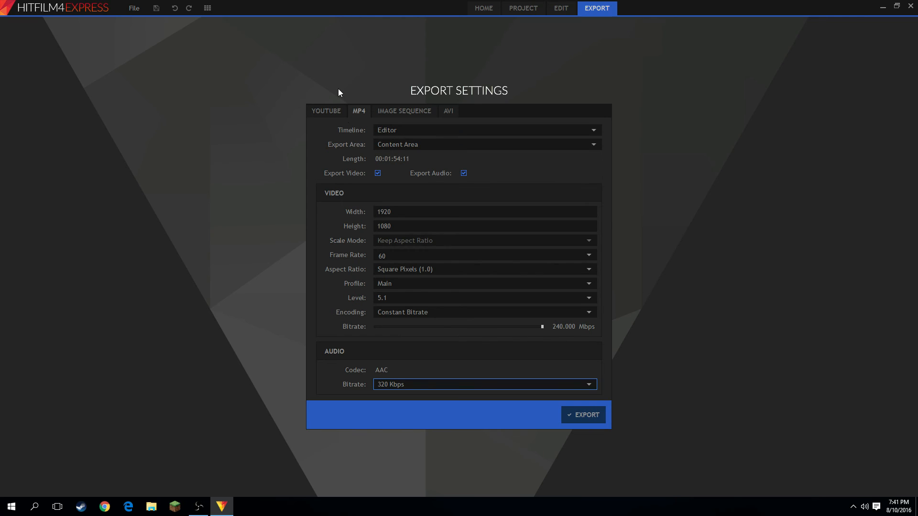
mouse_move(426, 62)
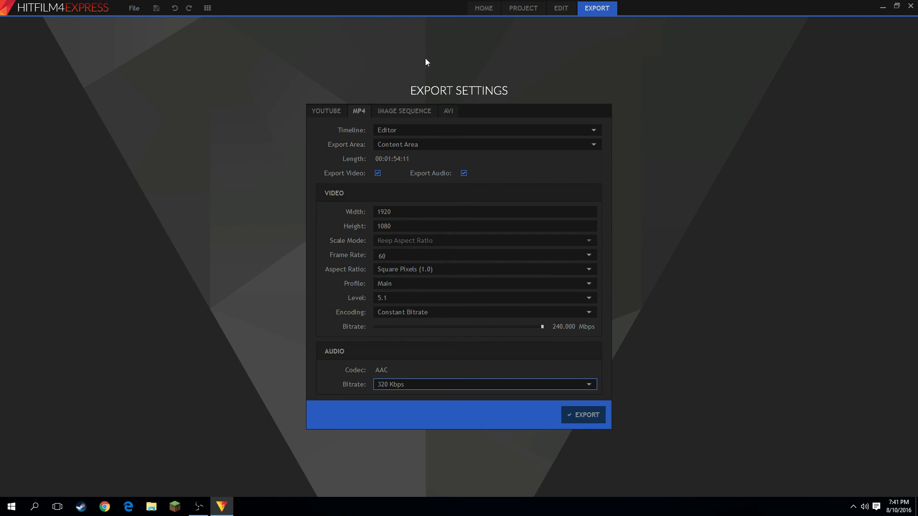
mouse_move(589, 124)
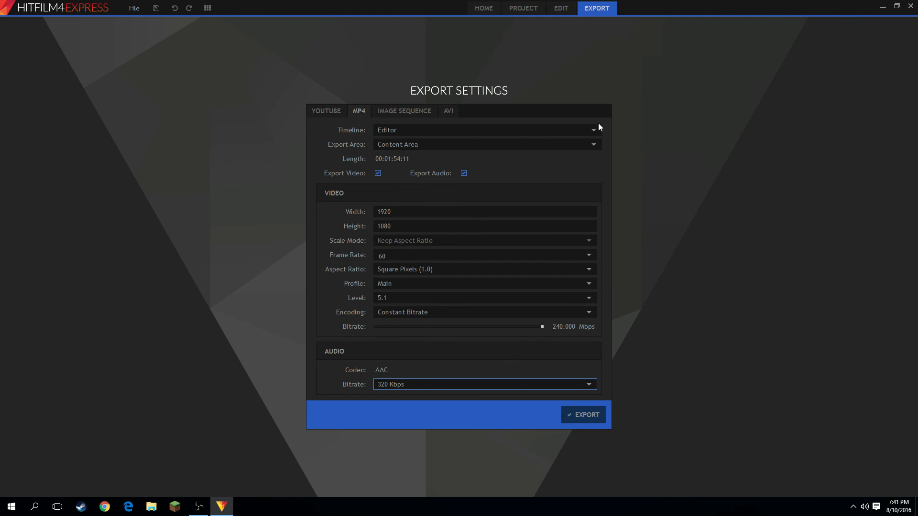
mouse_move(589, 166)
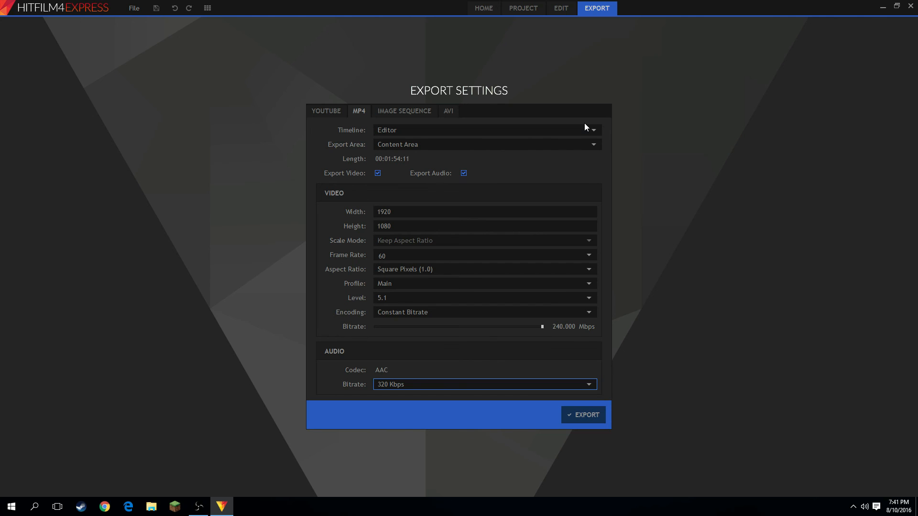
mouse_move(627, 57)
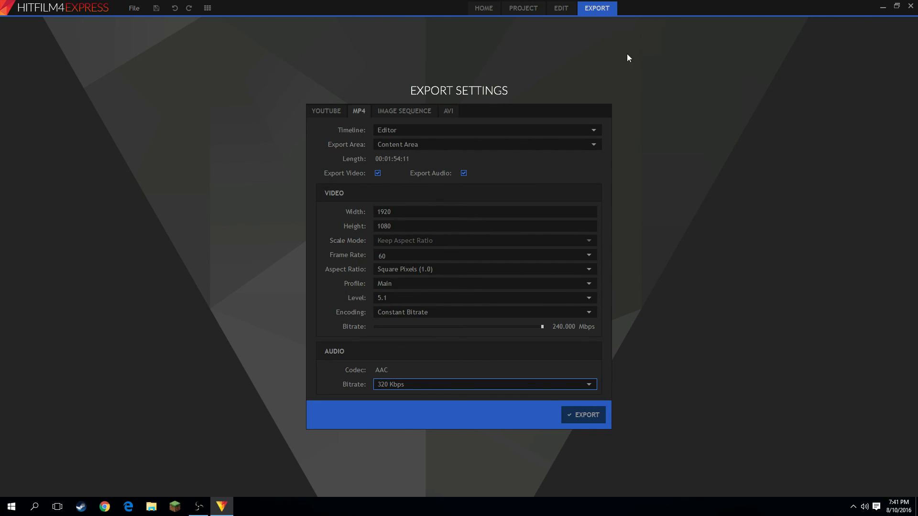